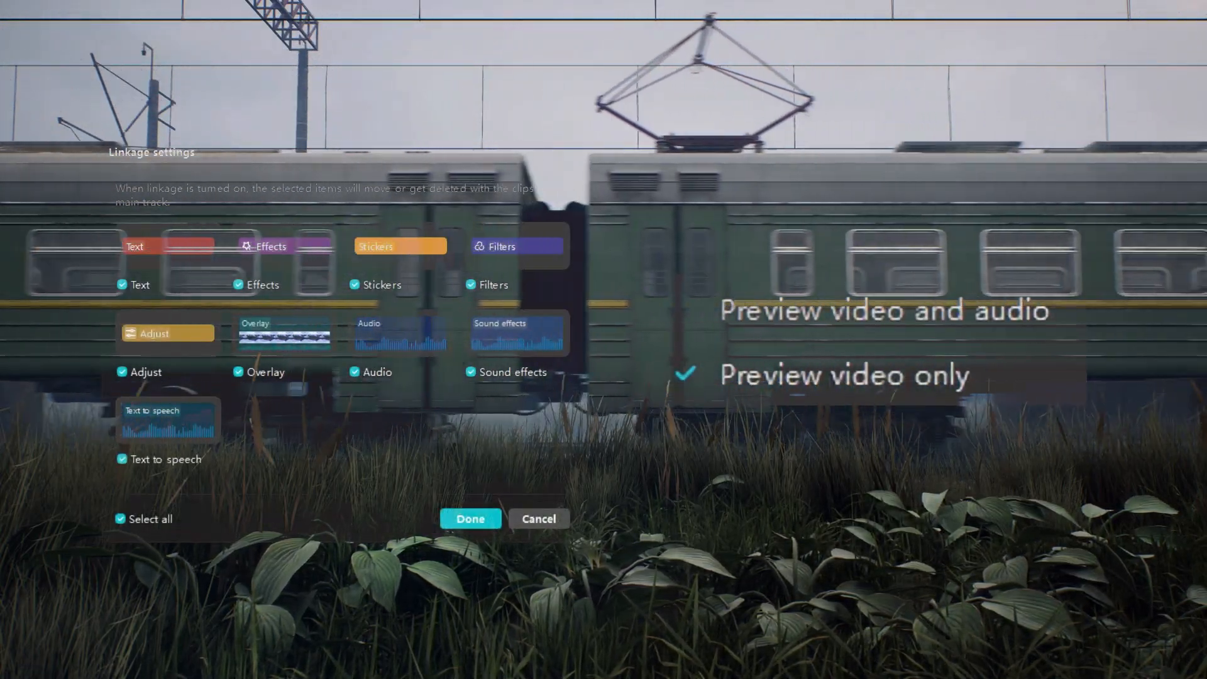
- Select the main footage clip and bring up the timeline's Linkage settings
click(469, 518)
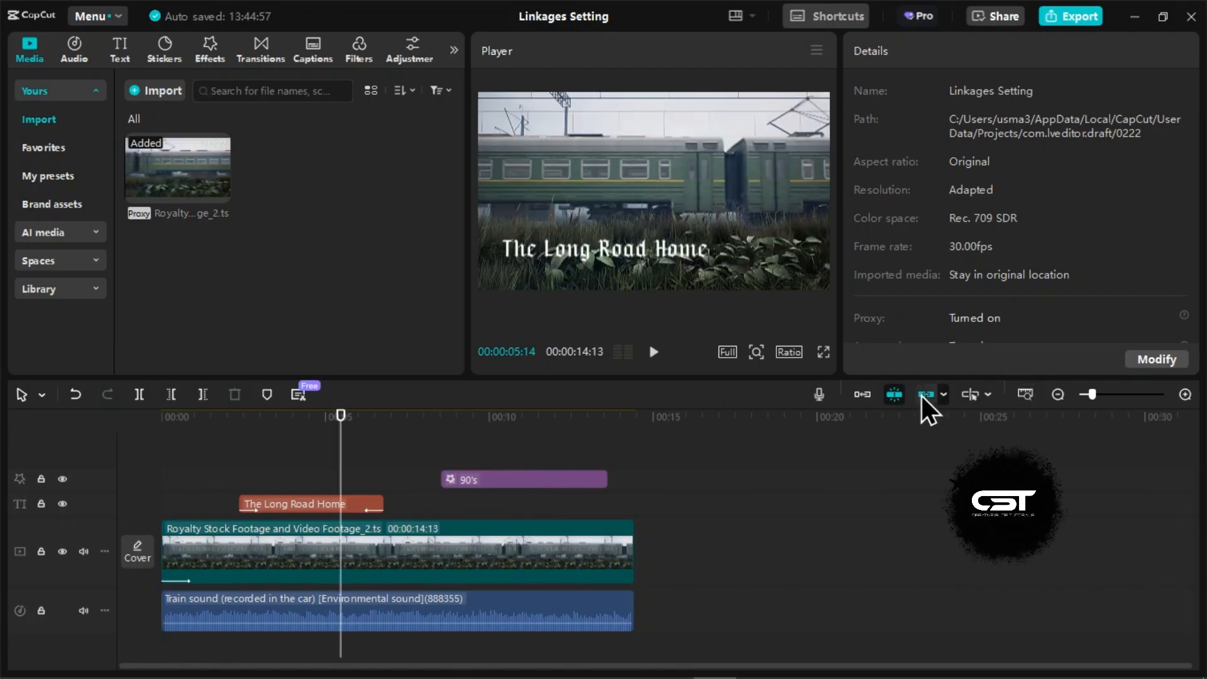
mouse_move(924, 393)
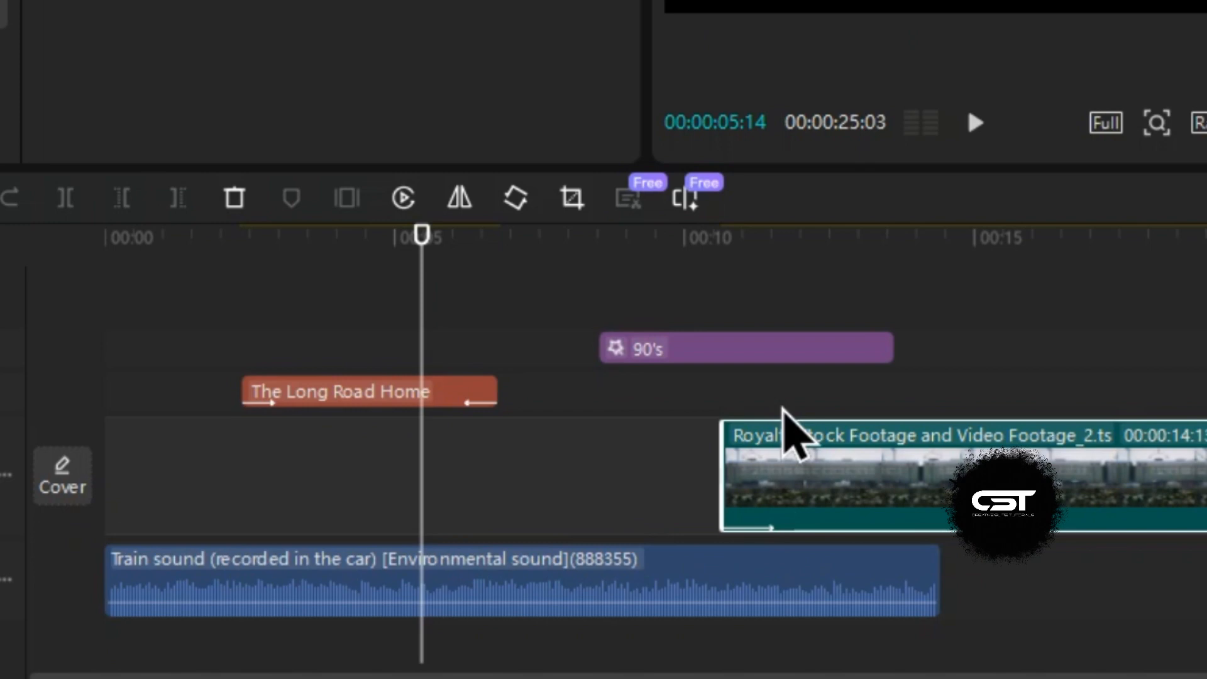
mouse_move(592, 546)
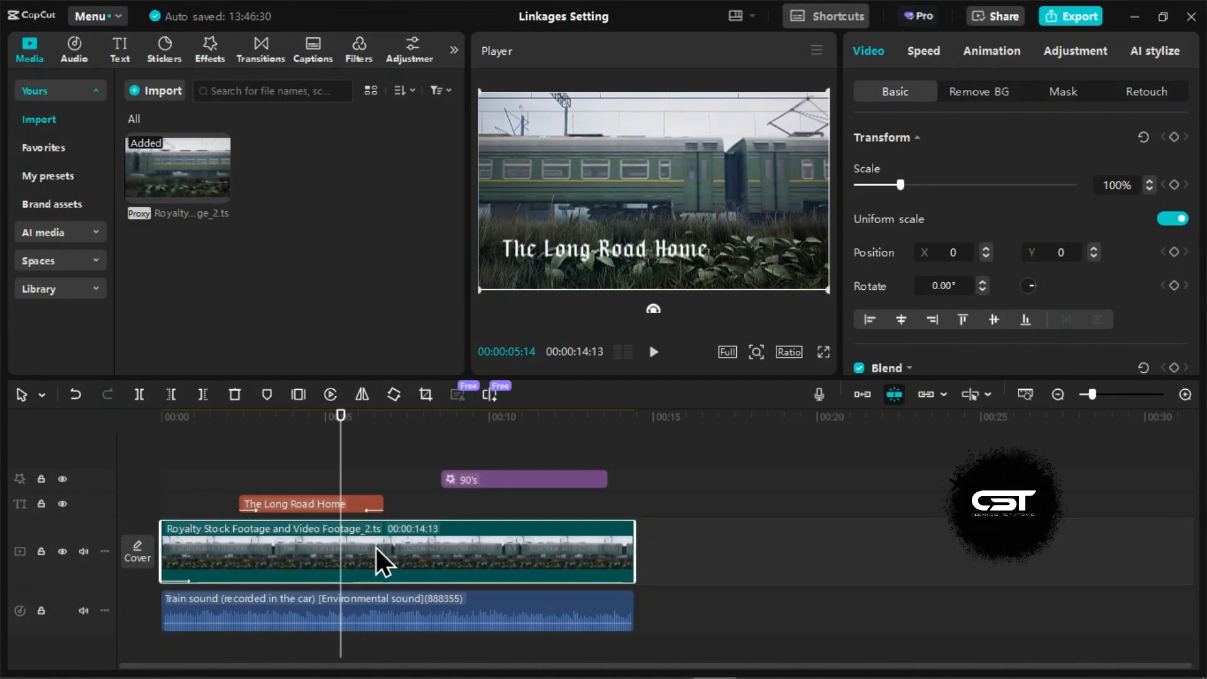
click(396, 612)
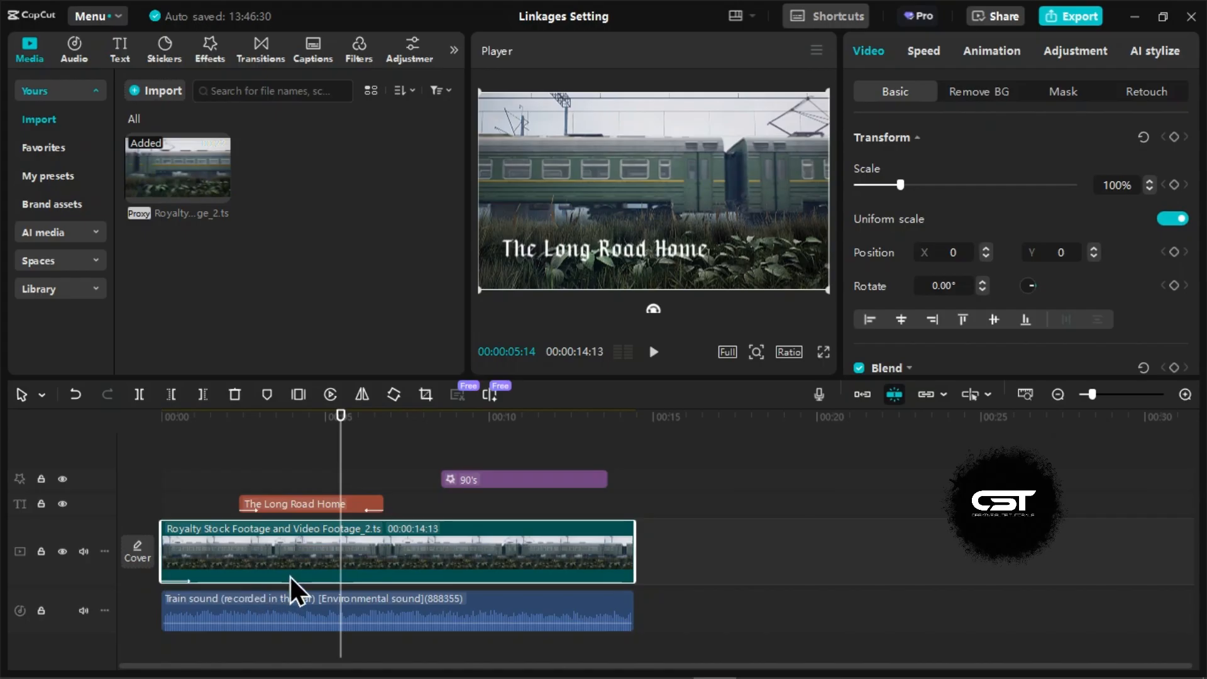
mouse_move(921, 442)
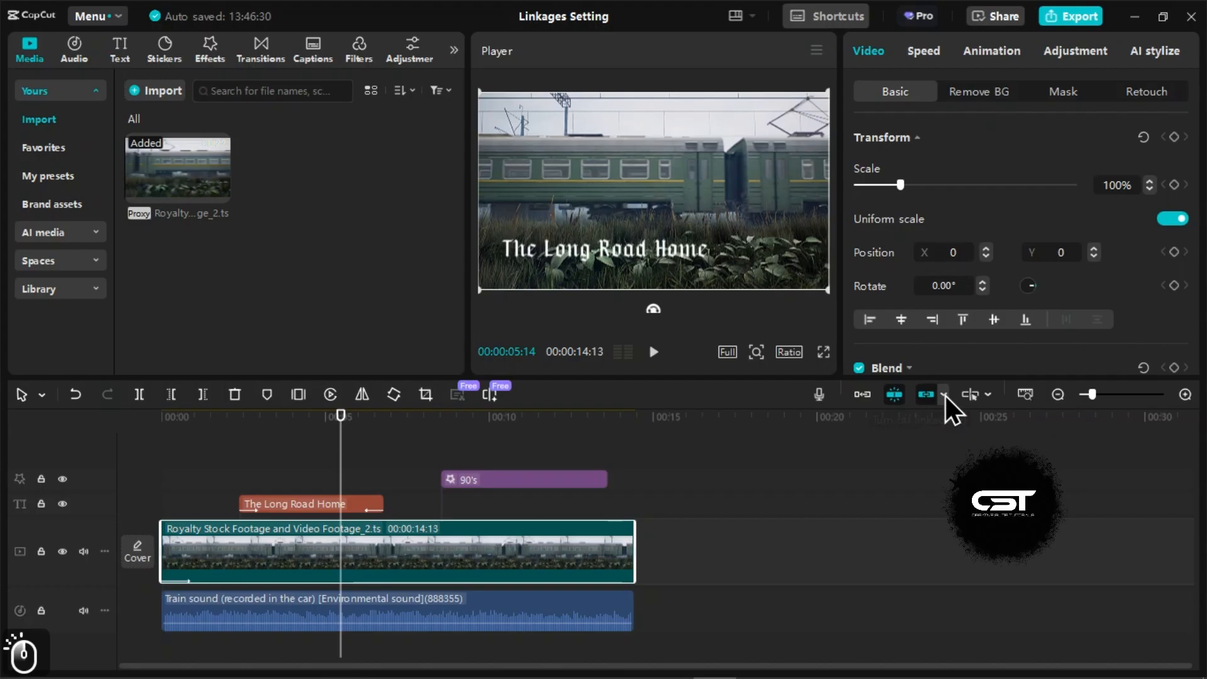
mouse_move(926, 394)
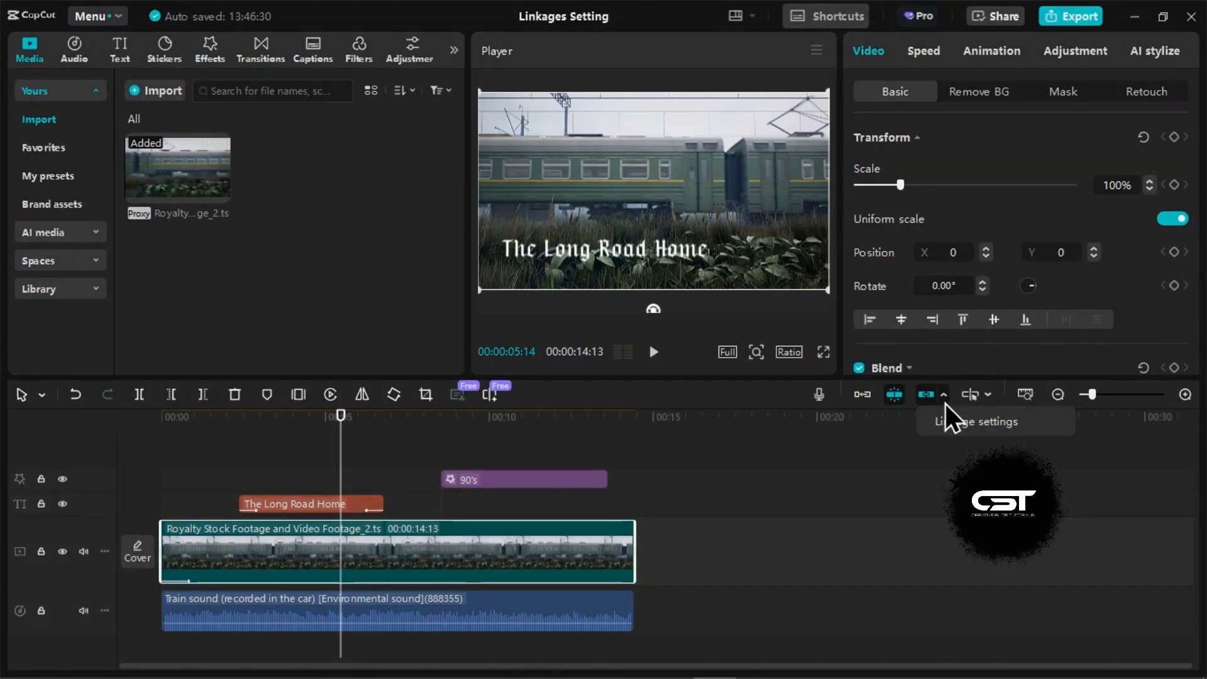
click(928, 394)
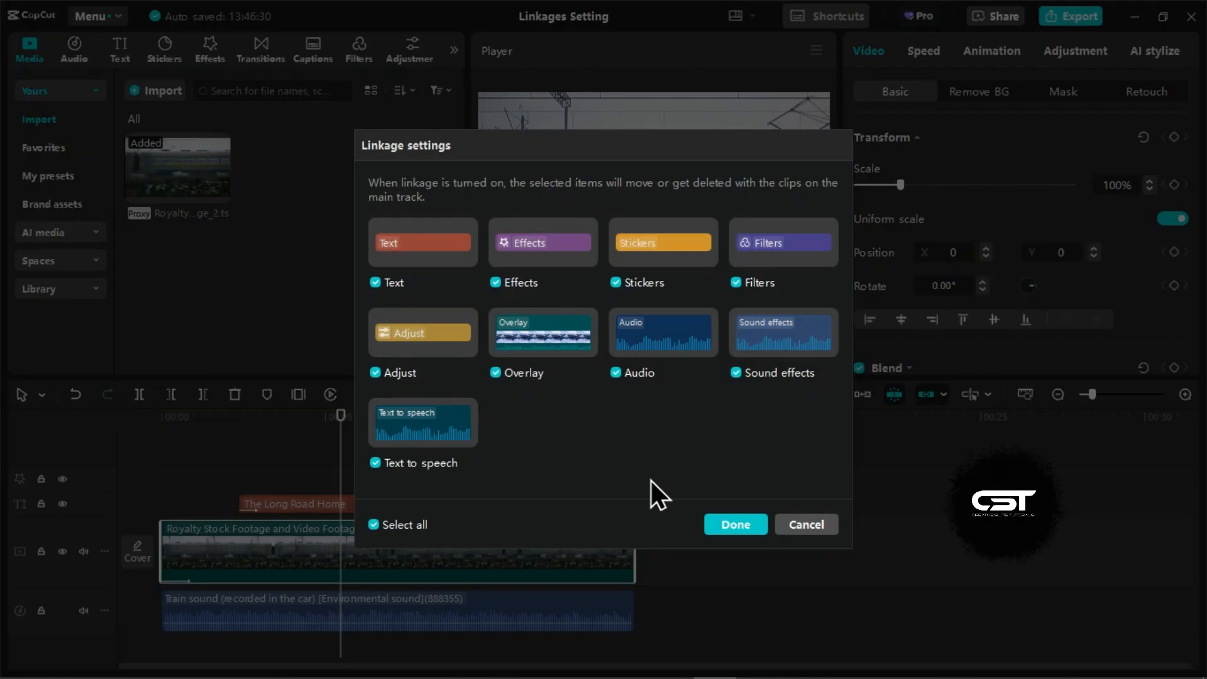
mouse_move(477, 442)
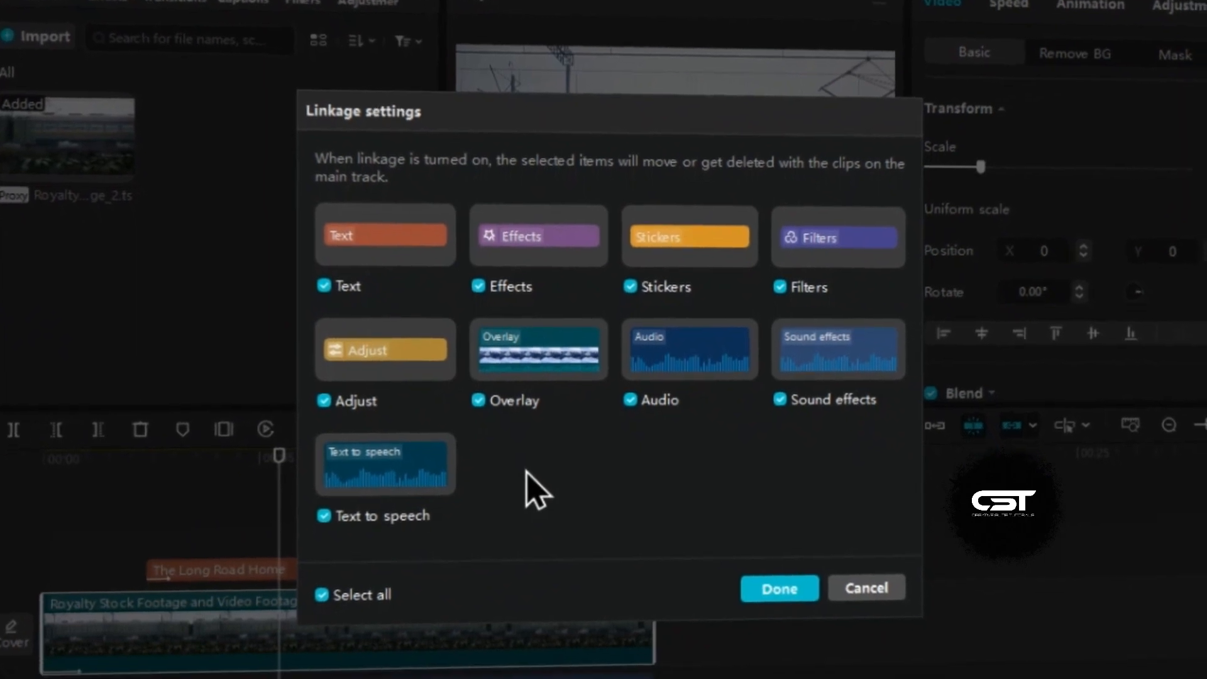
- Untick Select all, keep only Sound effects linked, and confirm with Done
click(778, 587)
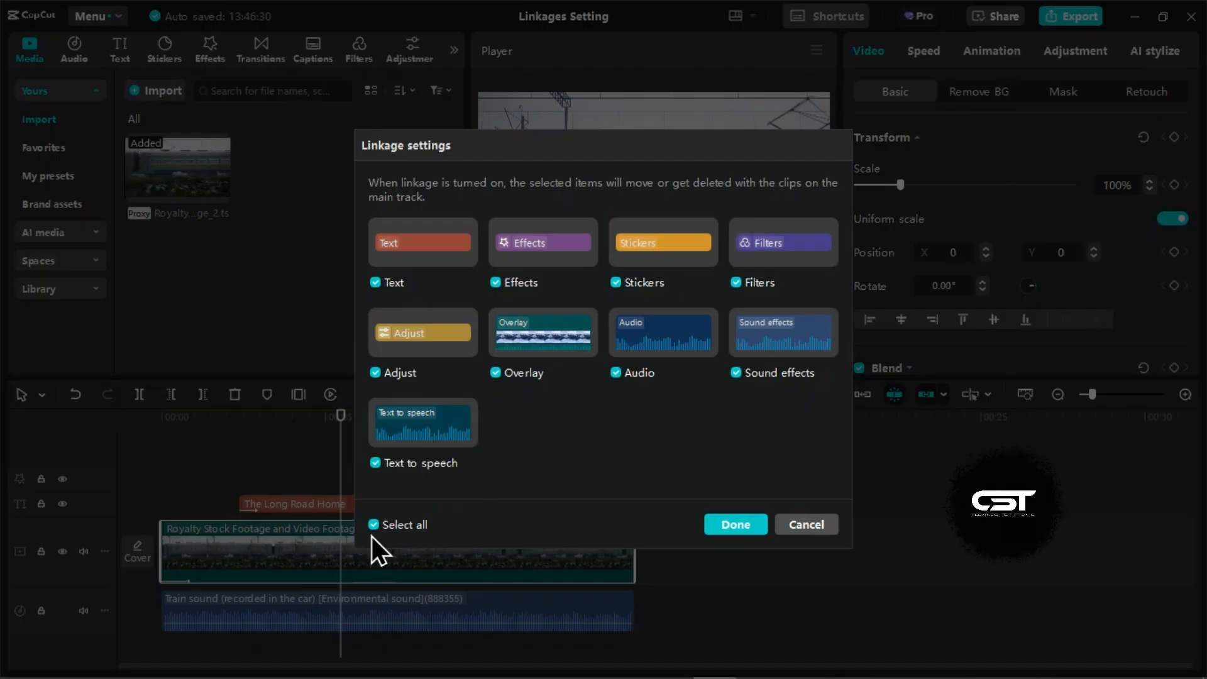
click(374, 524)
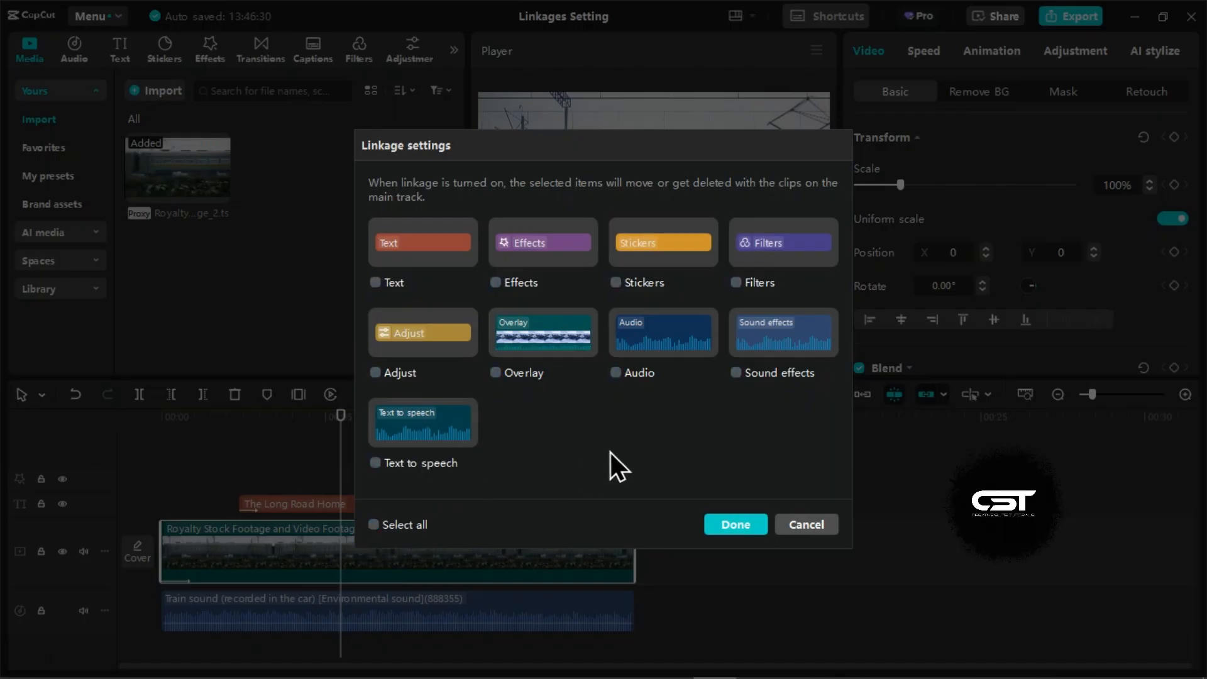
mouse_move(610, 439)
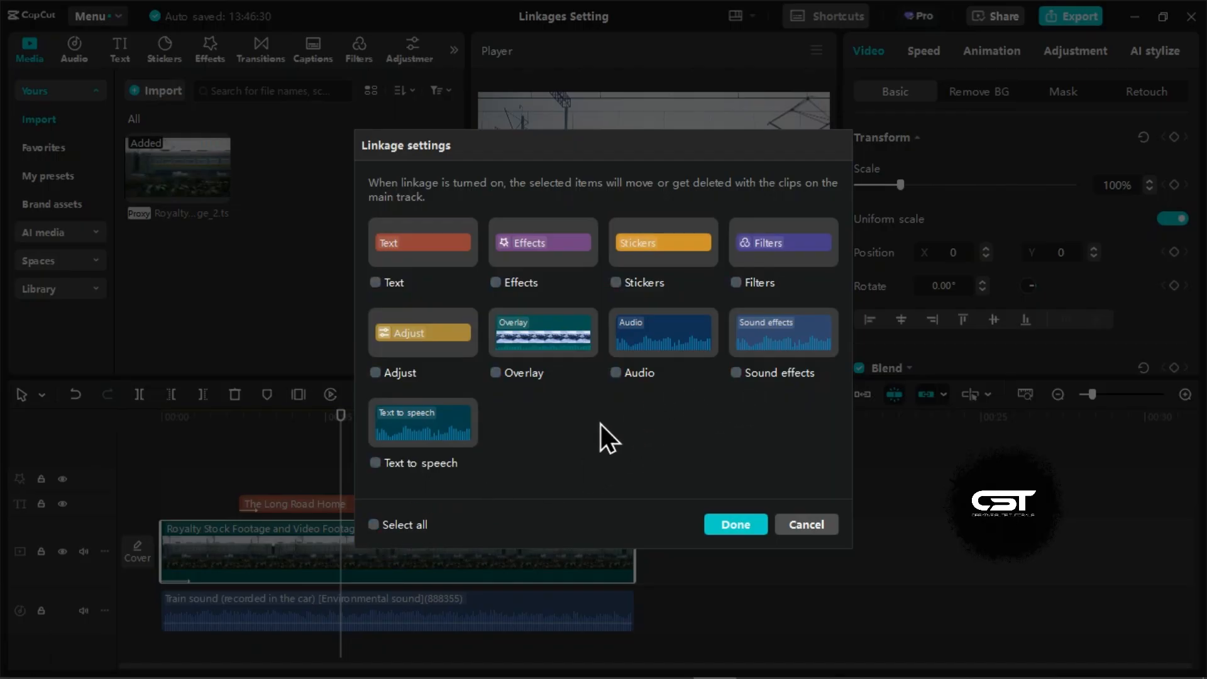
mouse_move(719, 404)
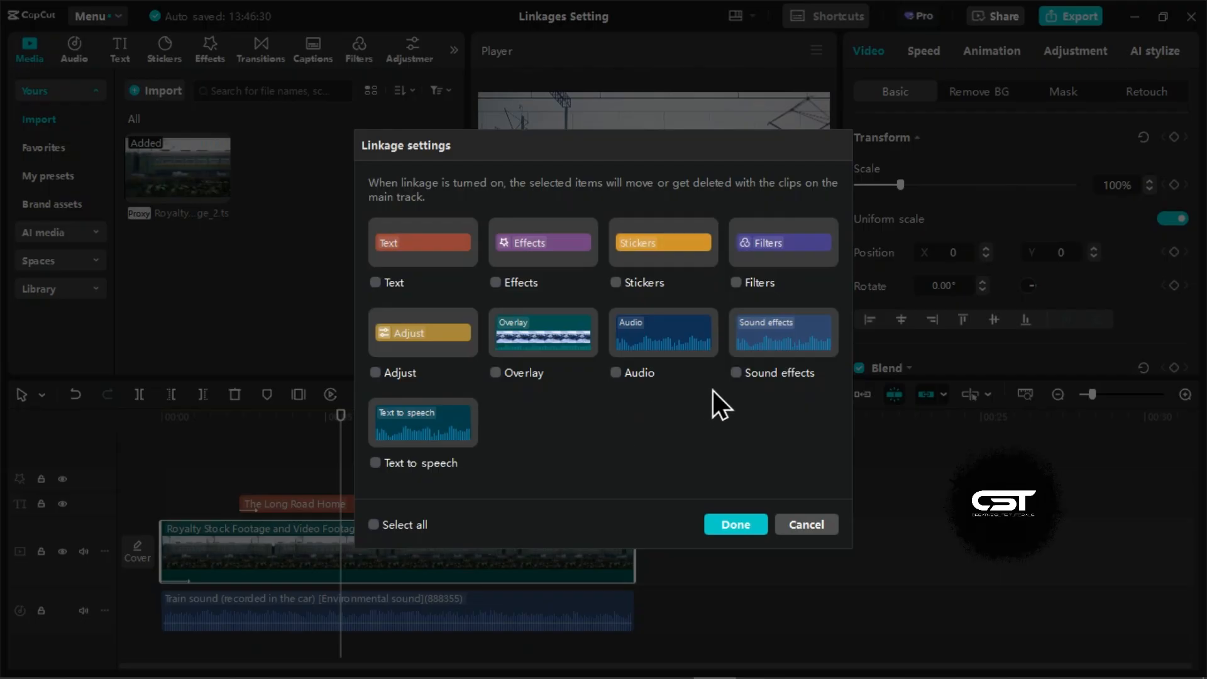
click(735, 372)
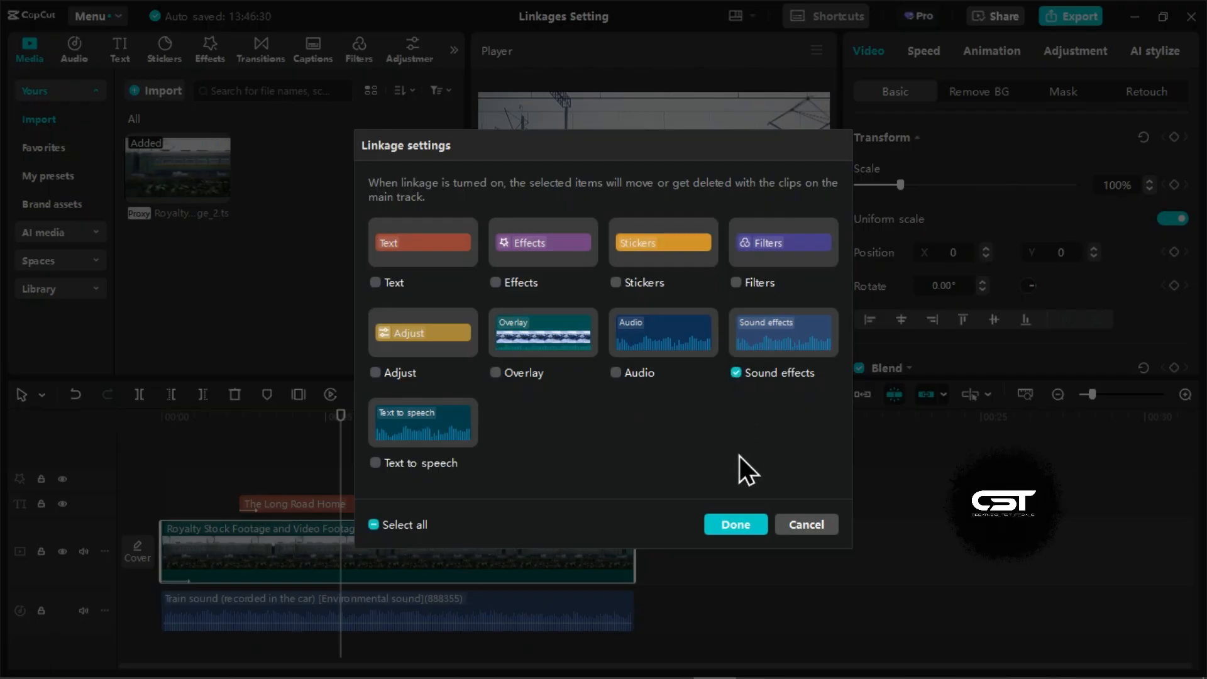
click(733, 524)
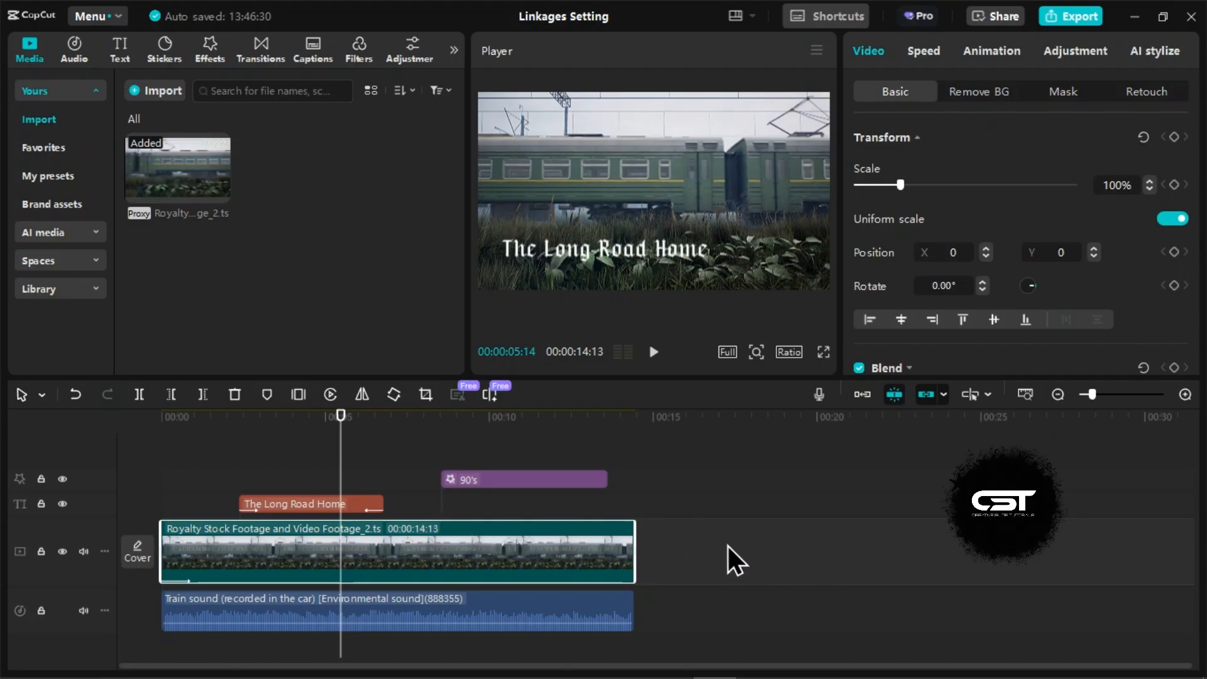
mouse_move(235, 558)
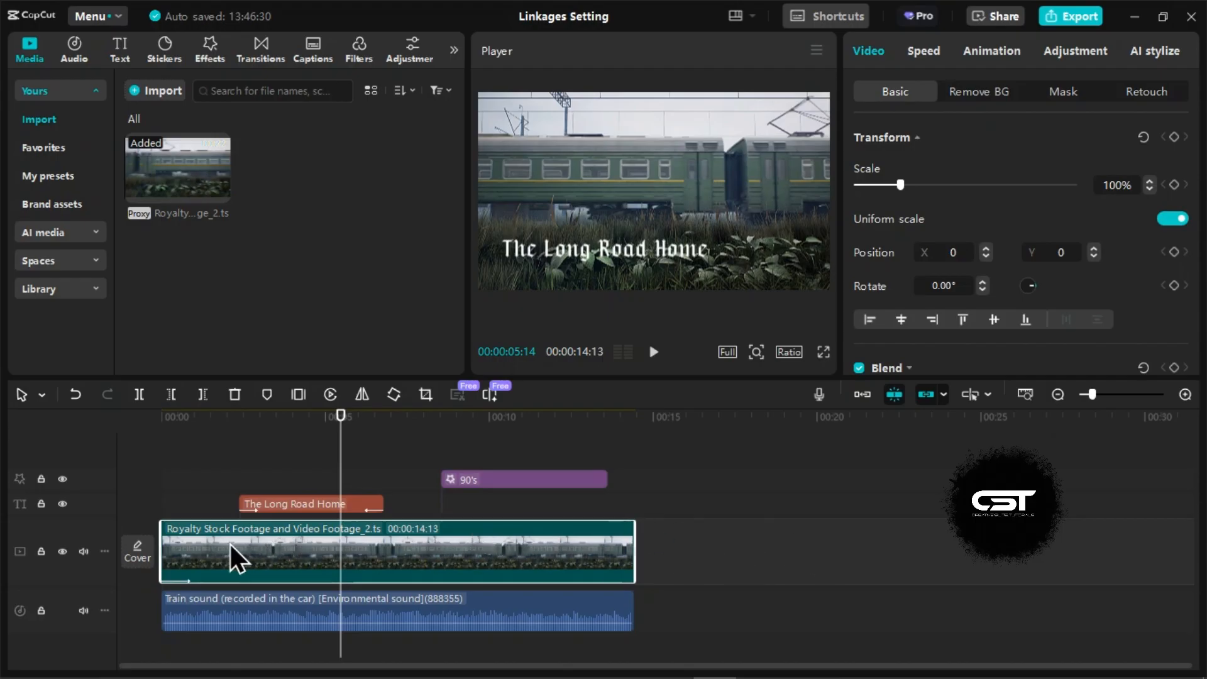
drag(308, 551, 646, 550)
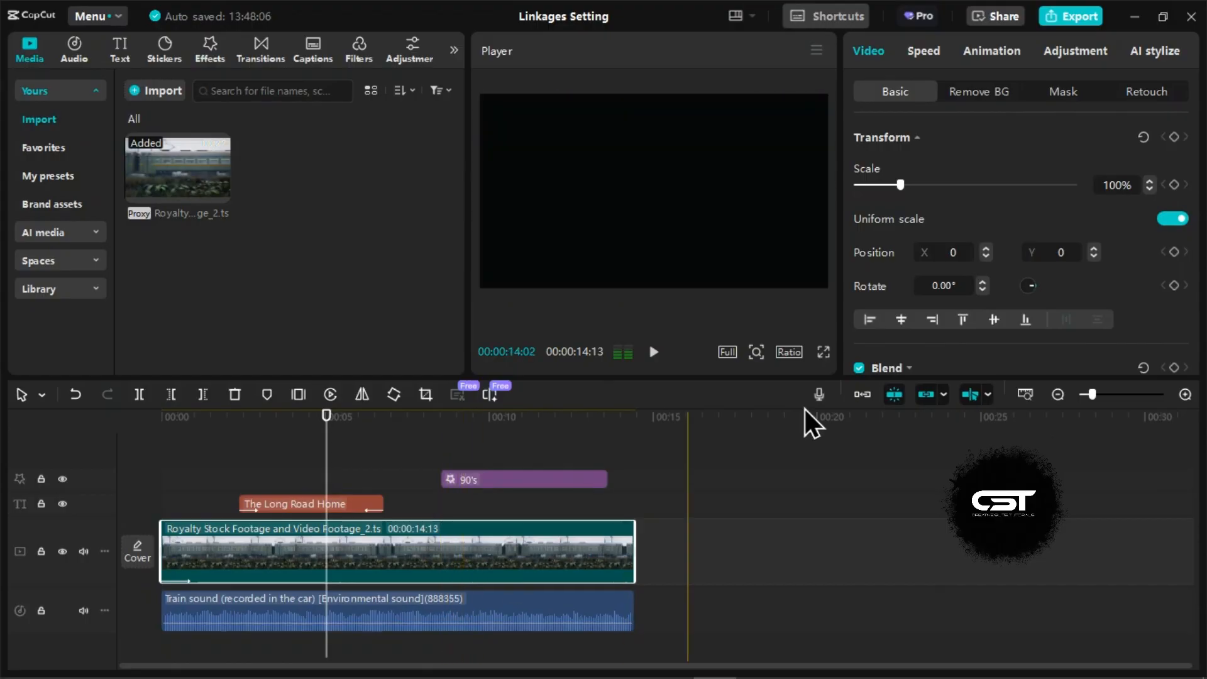
- Switch the timeline preview mode to Preview video only
click(944, 393)
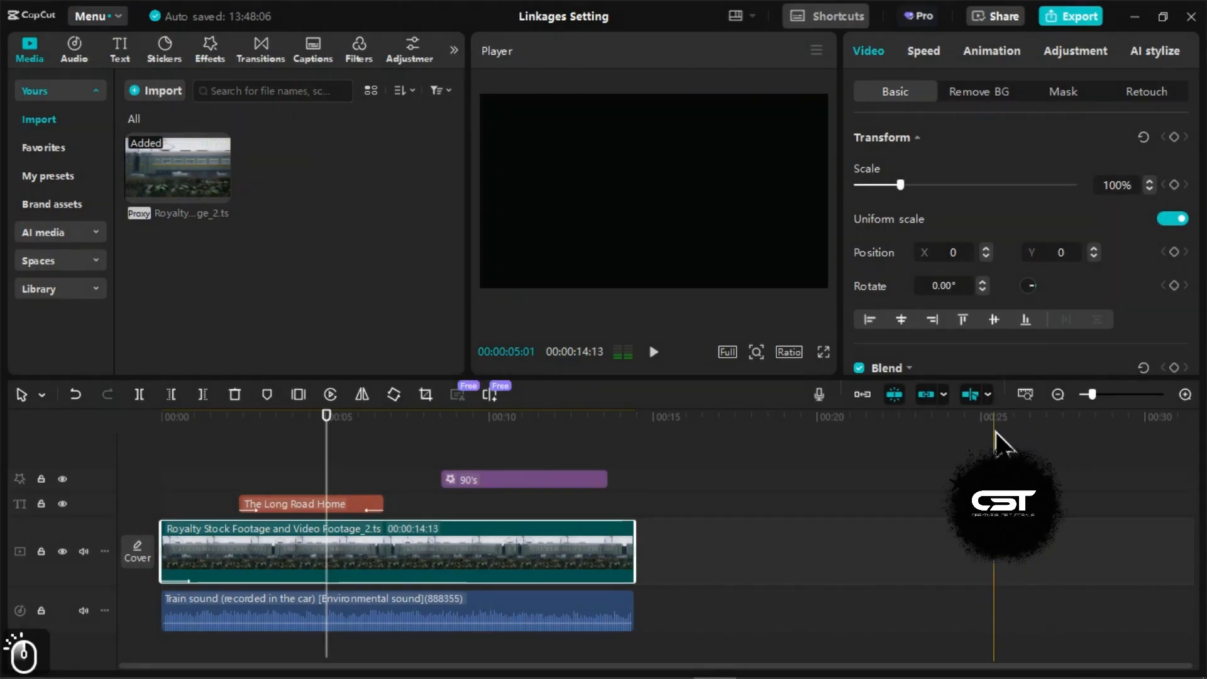
click(391, 508)
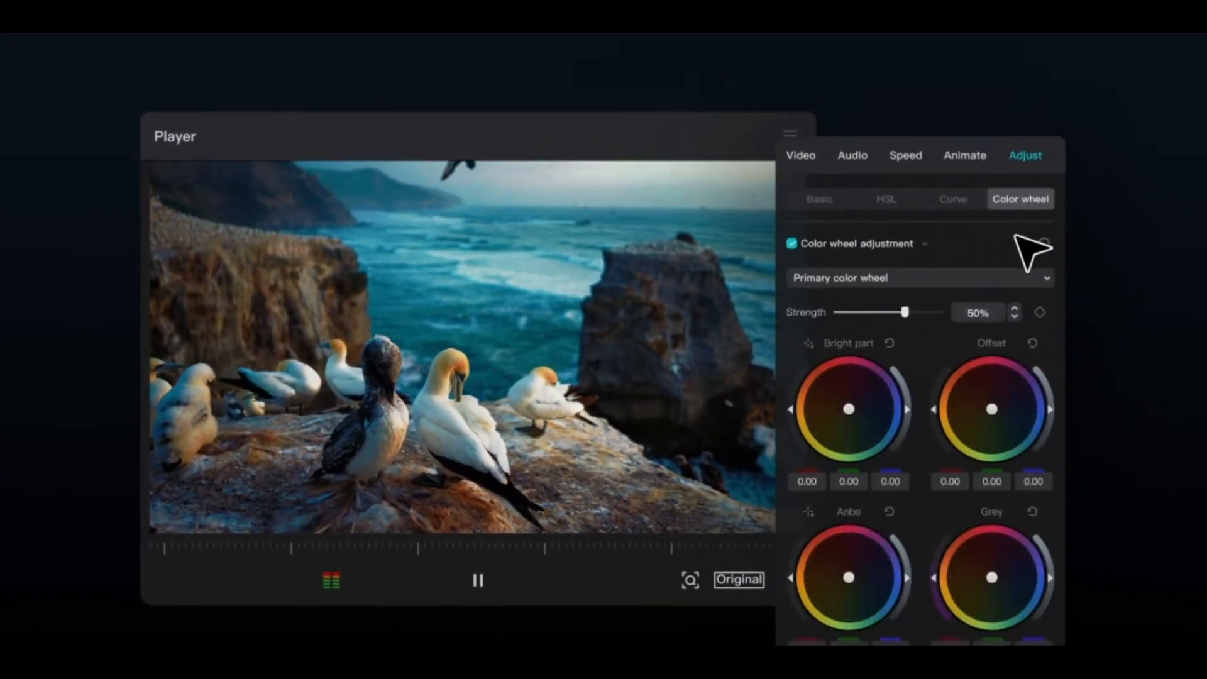
drag(847, 408, 859, 337)
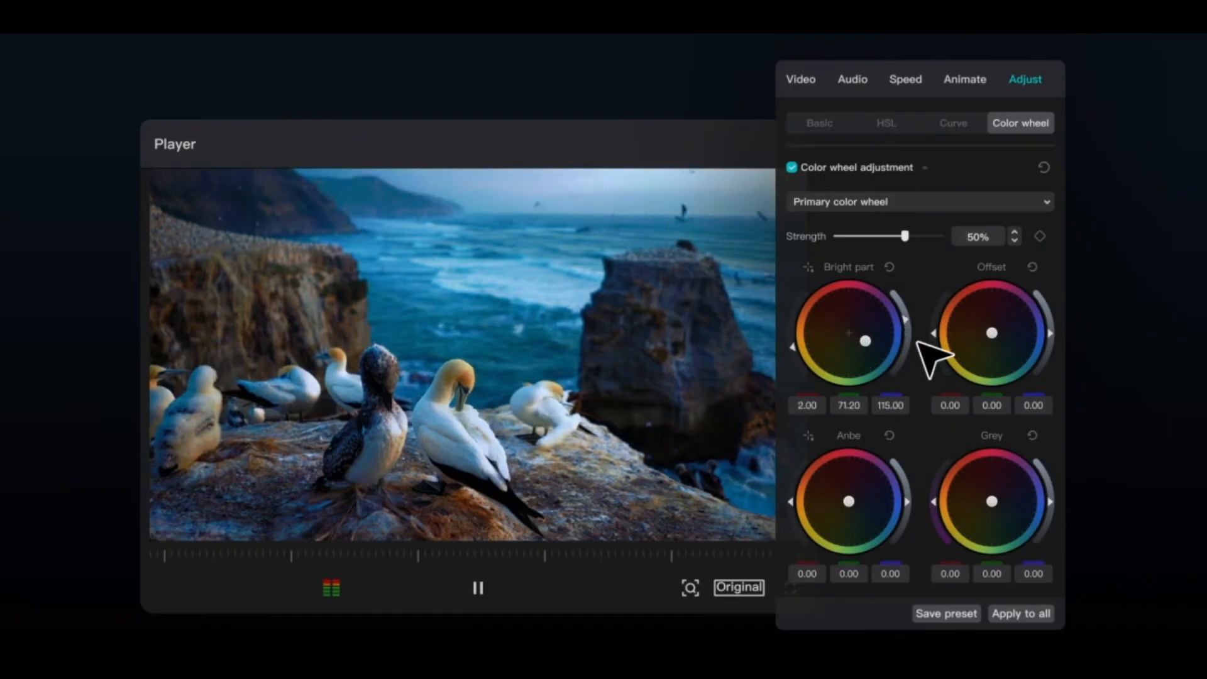